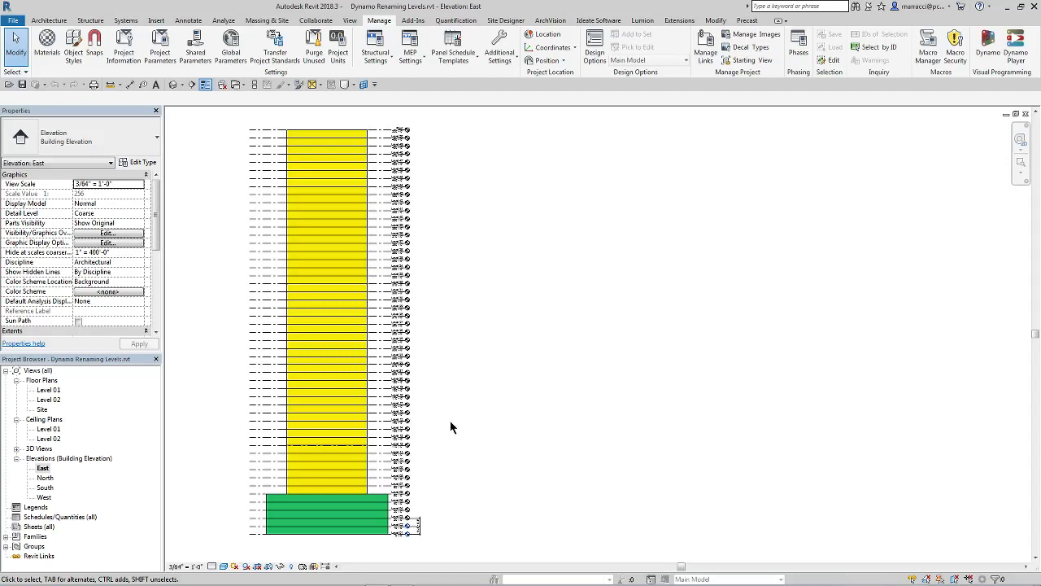
mouse_move(403, 553)
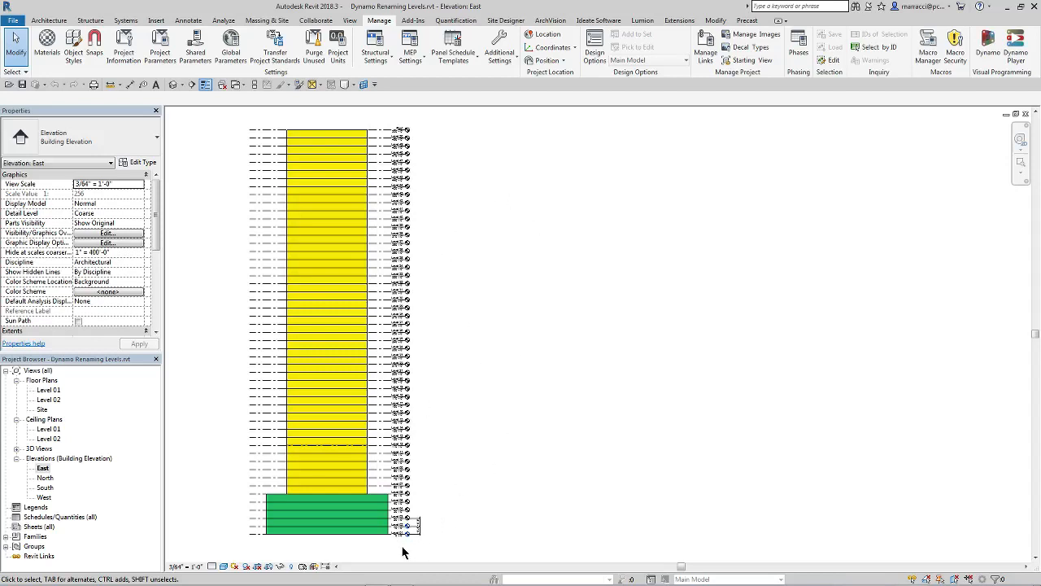
mouse_move(394, 553)
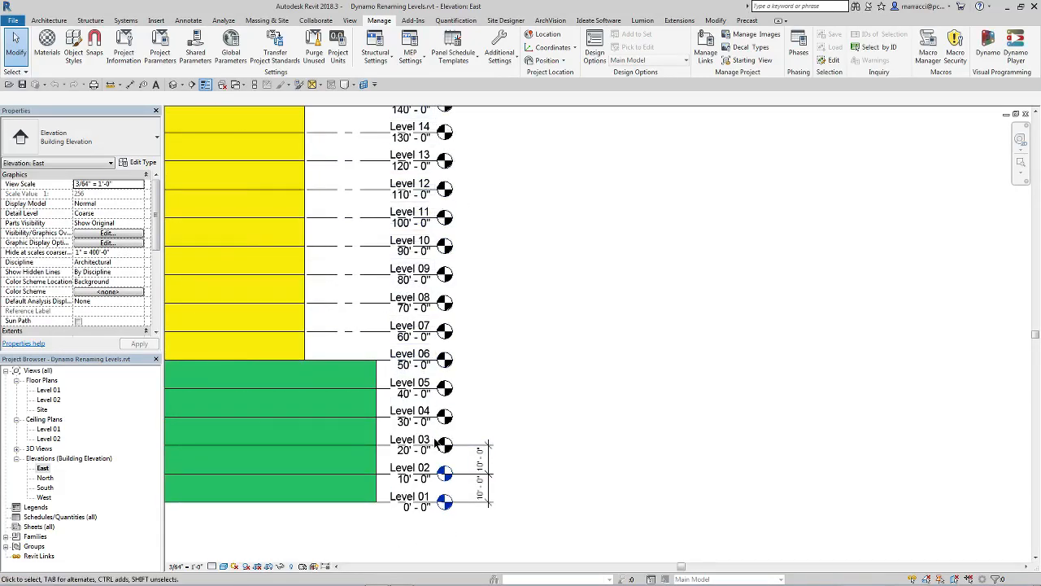
Step: Delete Level 02 and accept the warning removing its associated plan views
left_click(410, 467)
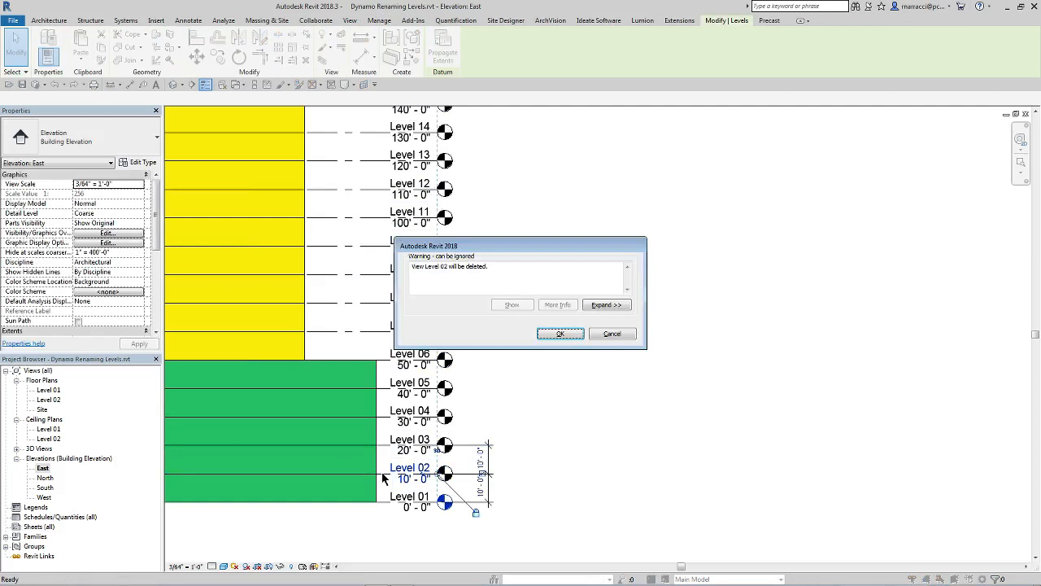
left_click(560, 333)
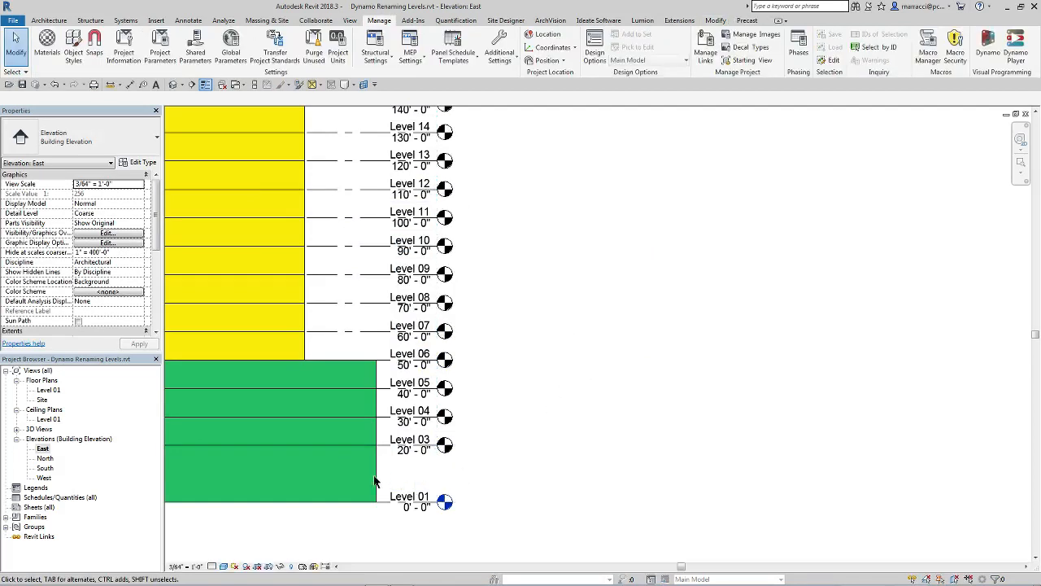
mouse_move(369, 480)
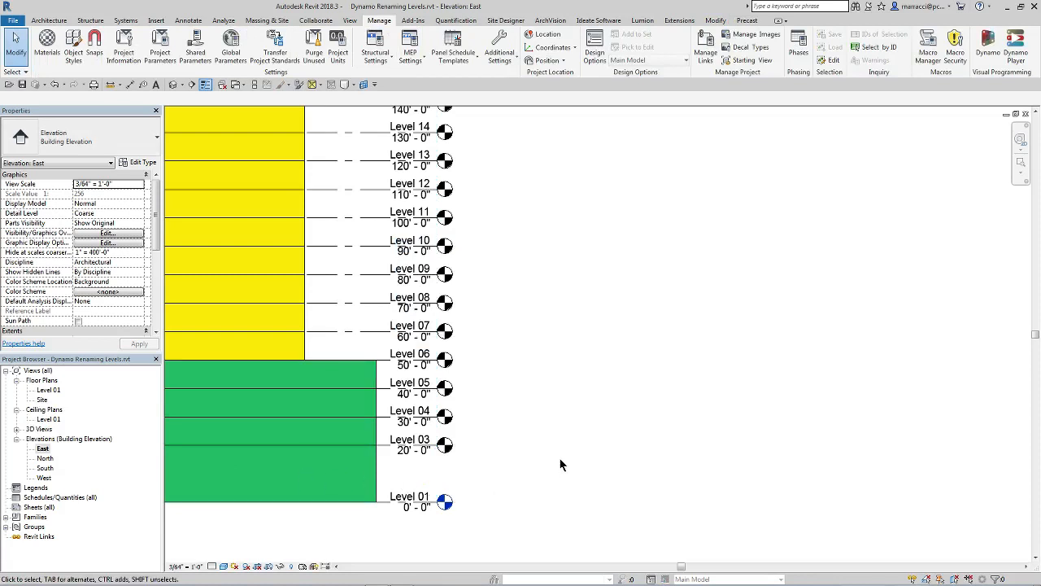
left_click(410, 239)
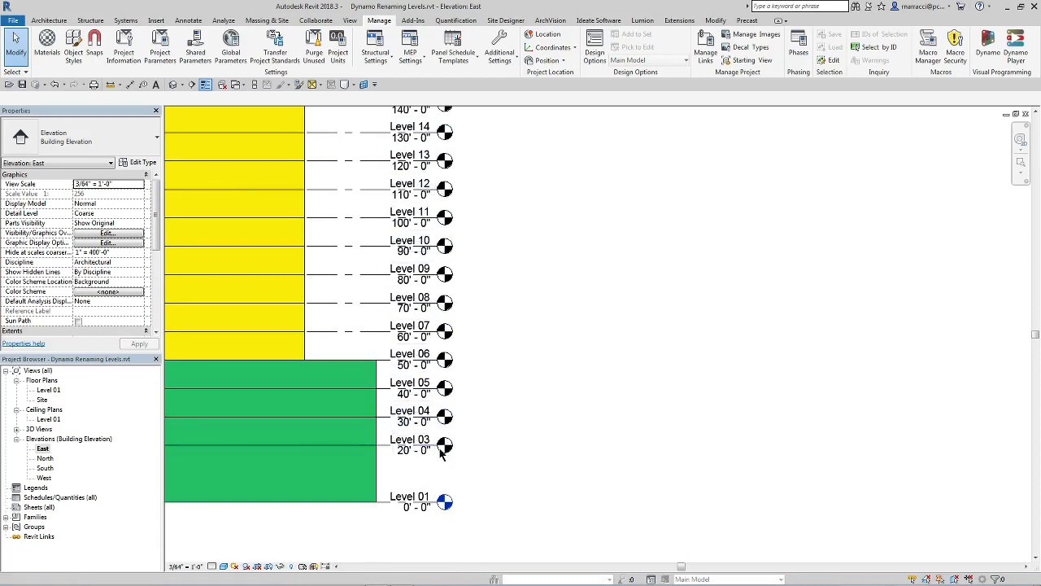
Step: Launch Dynamo from the Manage ribbon's Visual Programming panel
left_click(410, 439)
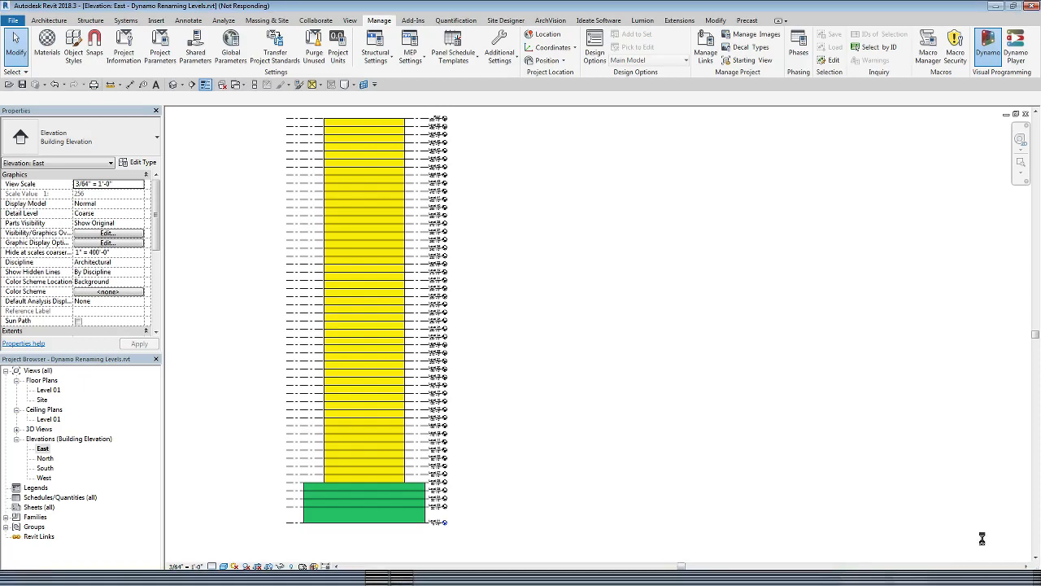
Step: Load the Dynamo Renumbering Levels.dyn script from the start page
left_click(987, 46)
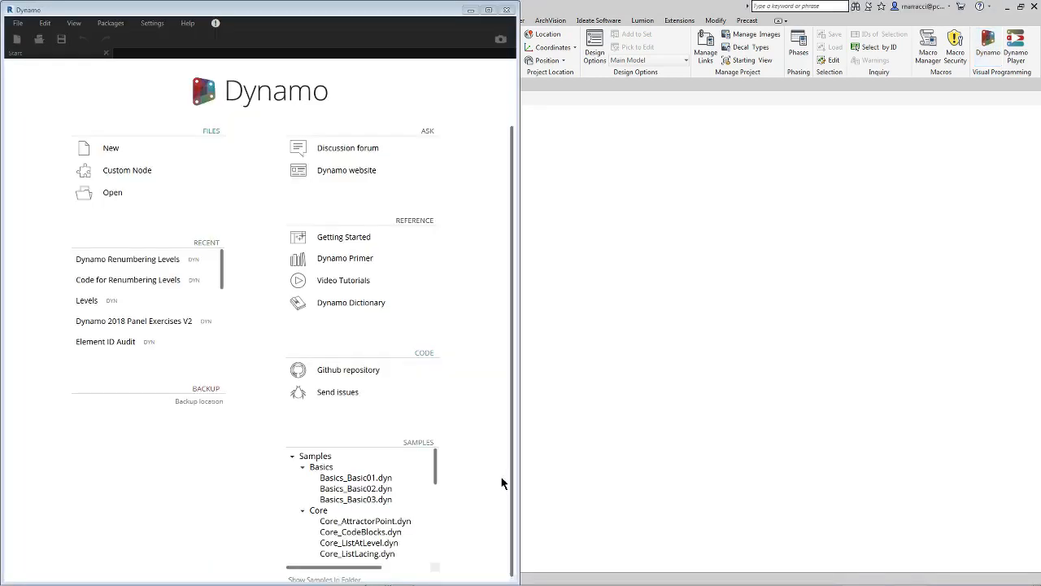
left_click(112, 192)
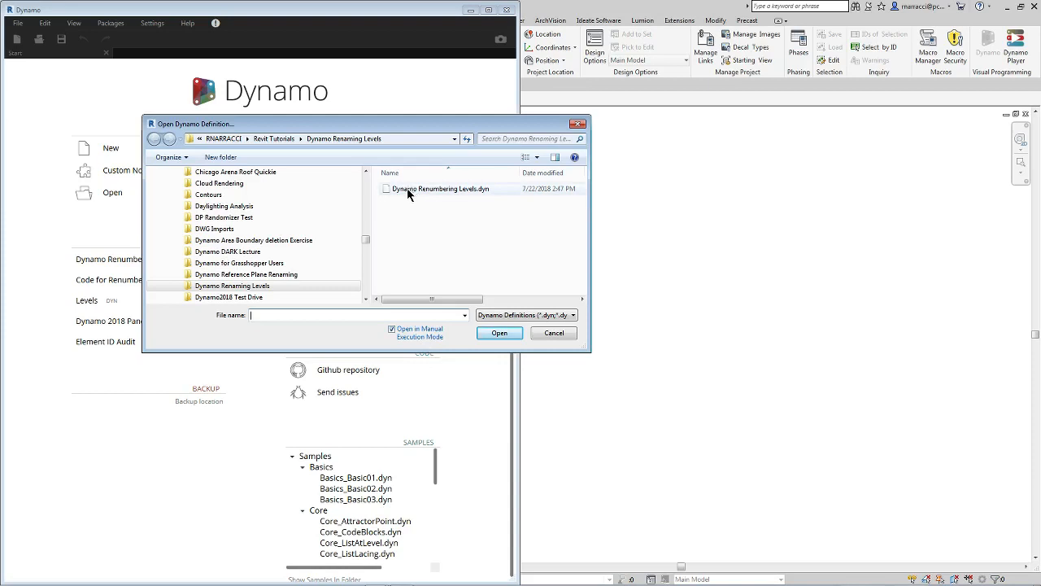
left_click(441, 189)
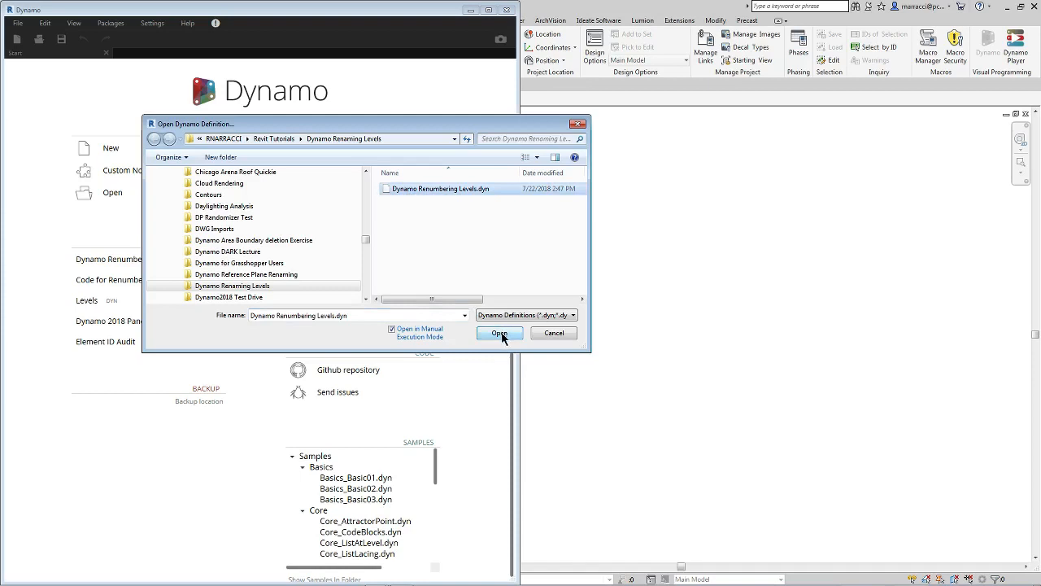
left_click(497, 332)
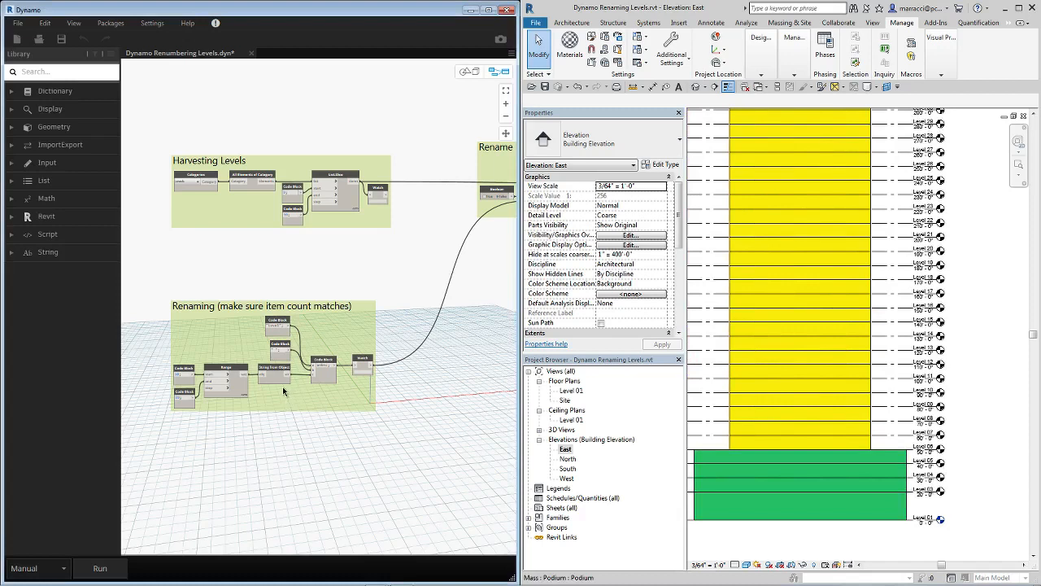
mouse_move(235, 439)
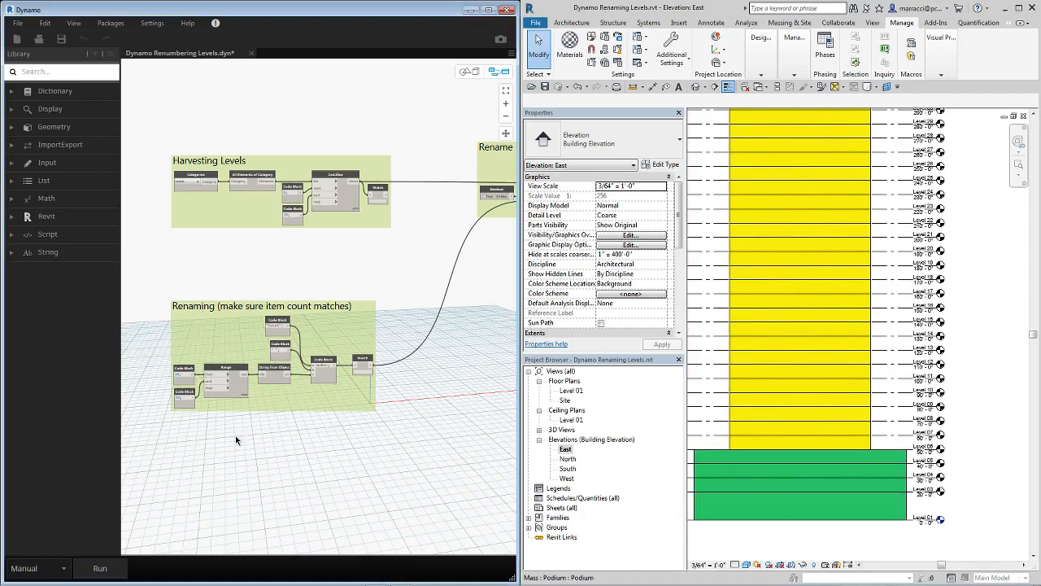
mouse_move(934, 399)
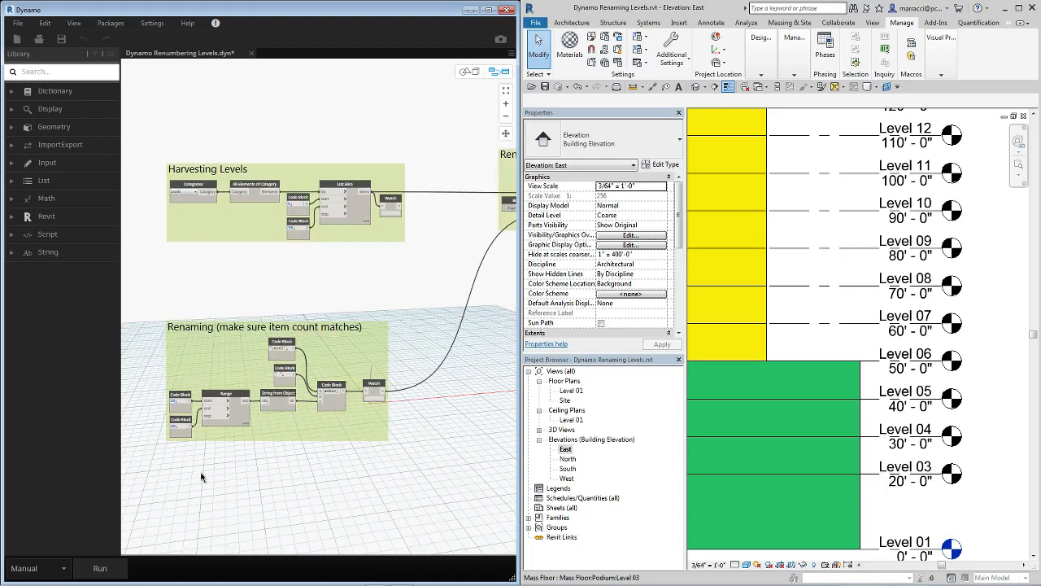
mouse_move(260, 253)
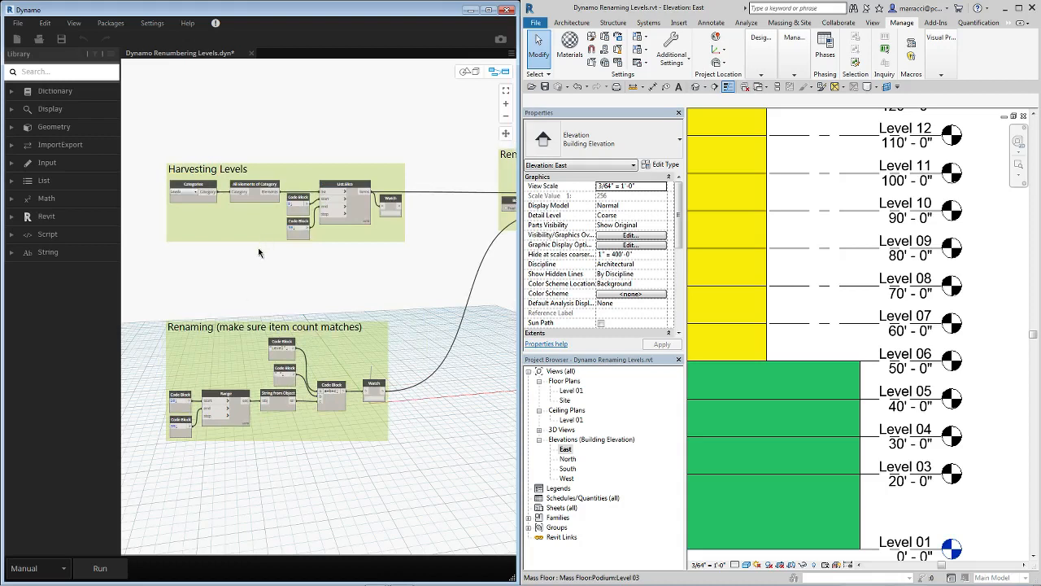
mouse_move(298, 264)
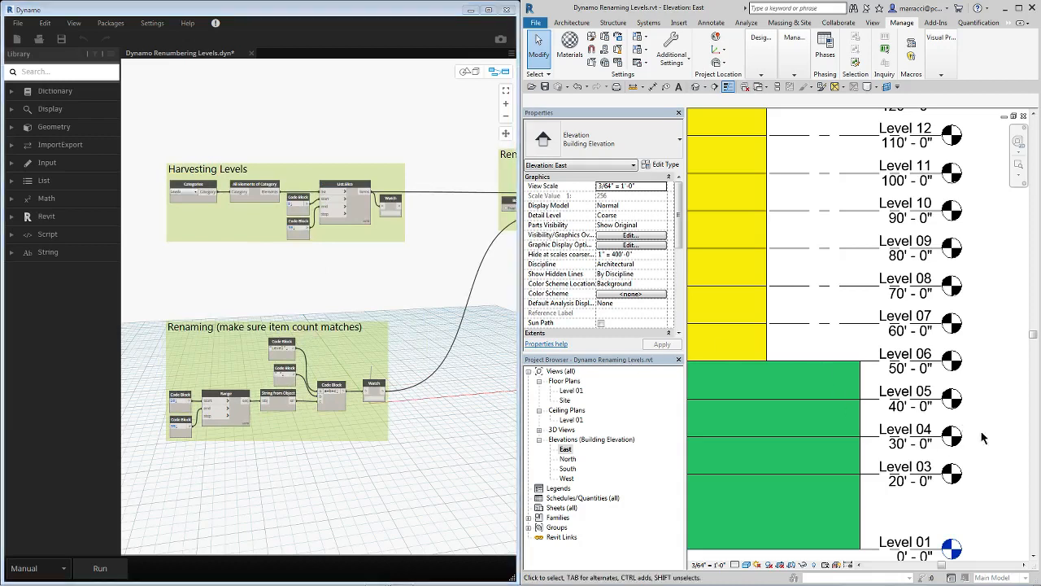
left_click(904, 433)
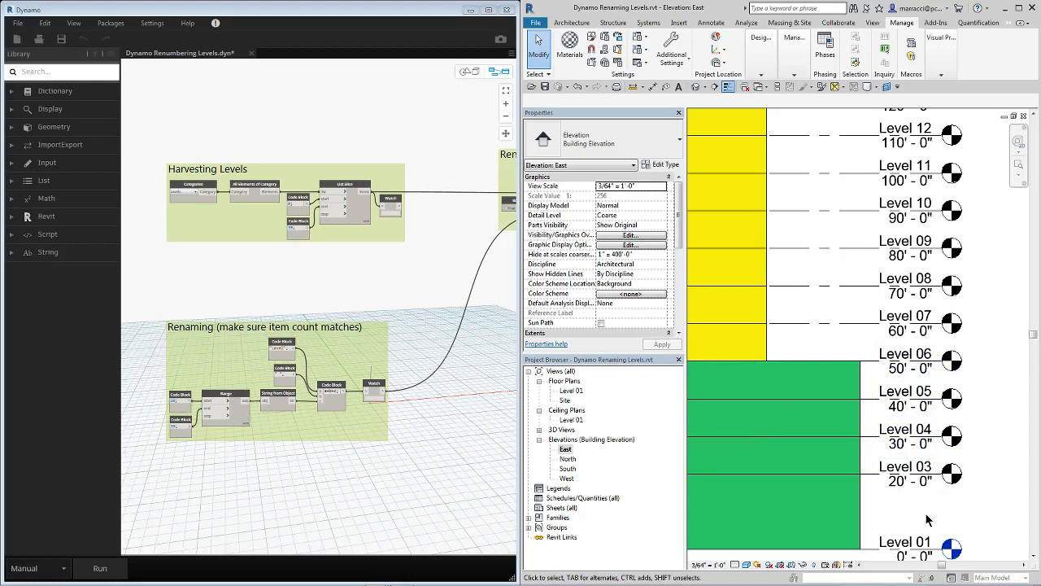
left_click(904, 361)
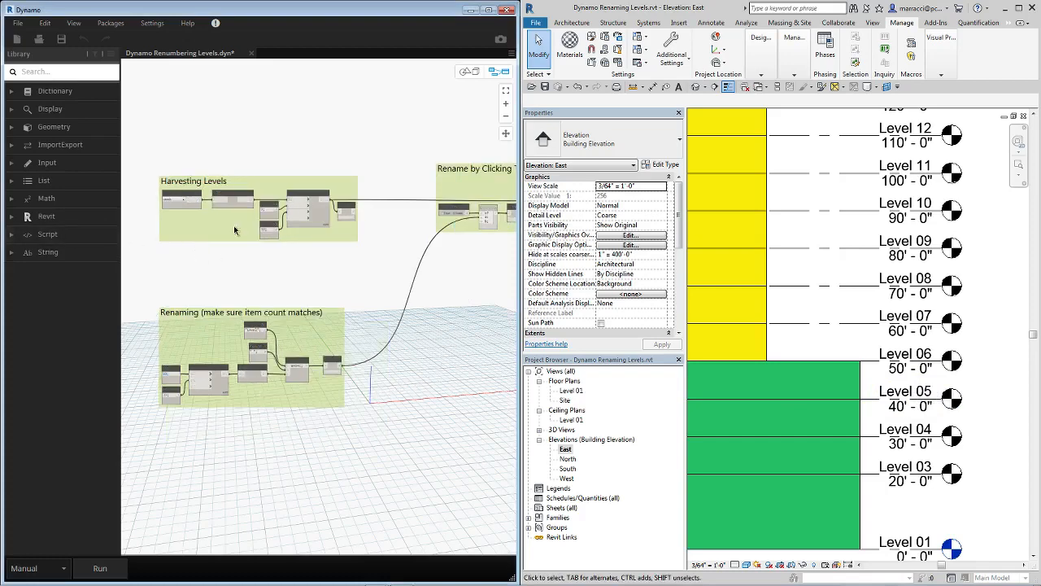
Step: Pan the canvas toward the Rename by Clicking True group
left_click(231, 212)
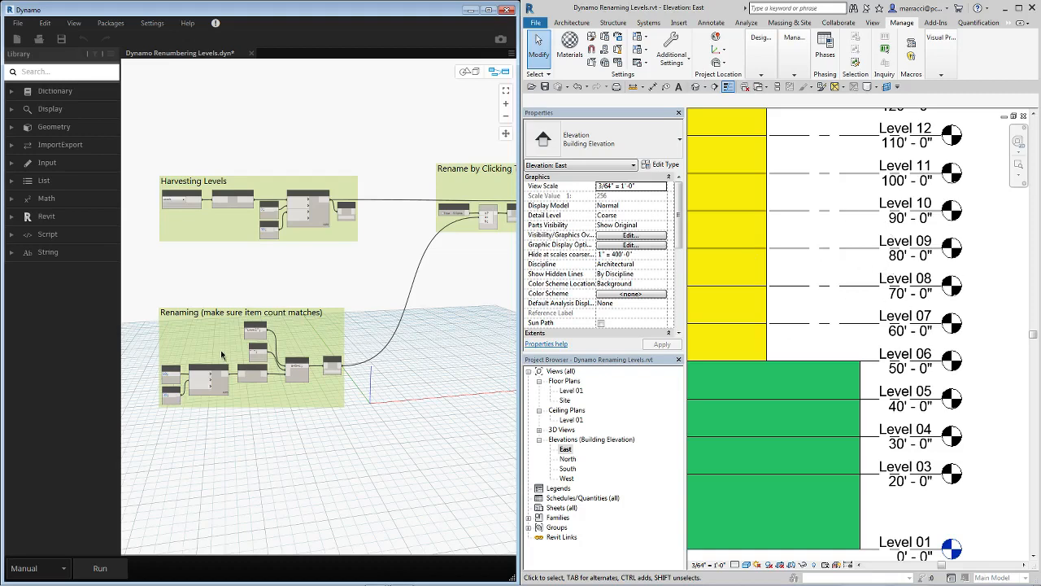
mouse_move(227, 361)
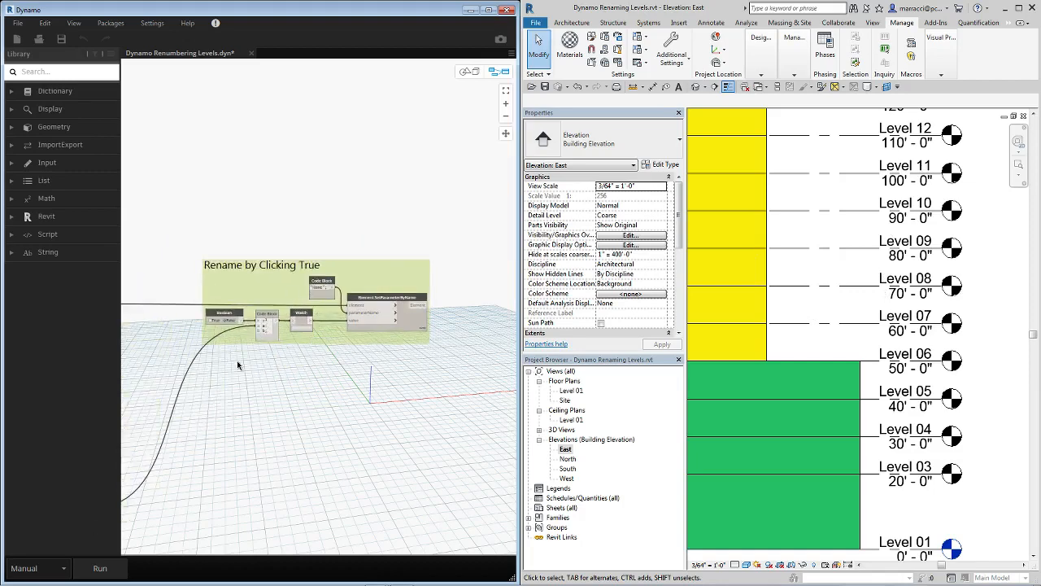
mouse_move(267, 308)
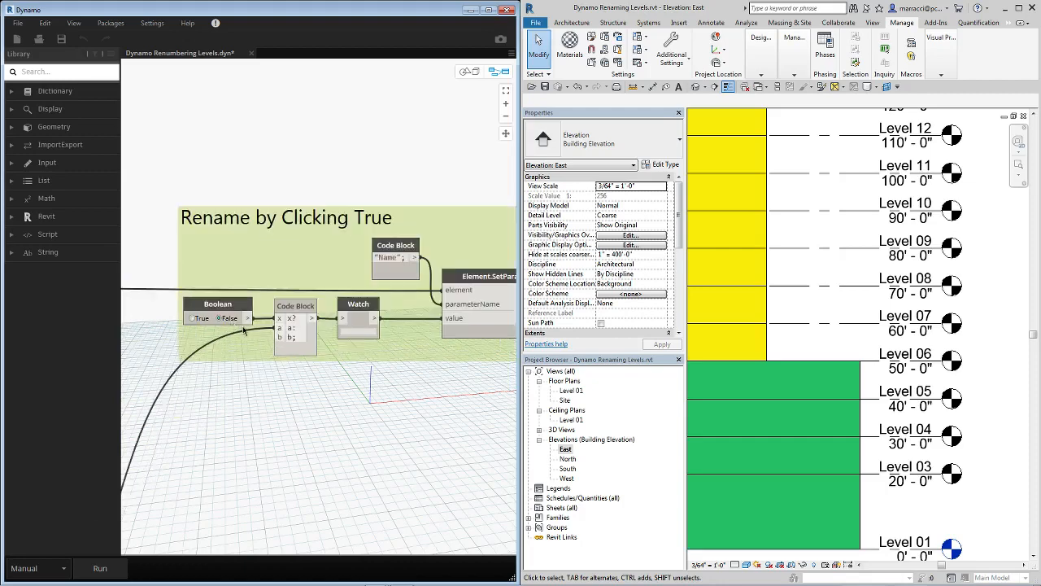
Step: Zoom into the Rename by Clicking True group and pick True on its Boolean node
left_click(219, 317)
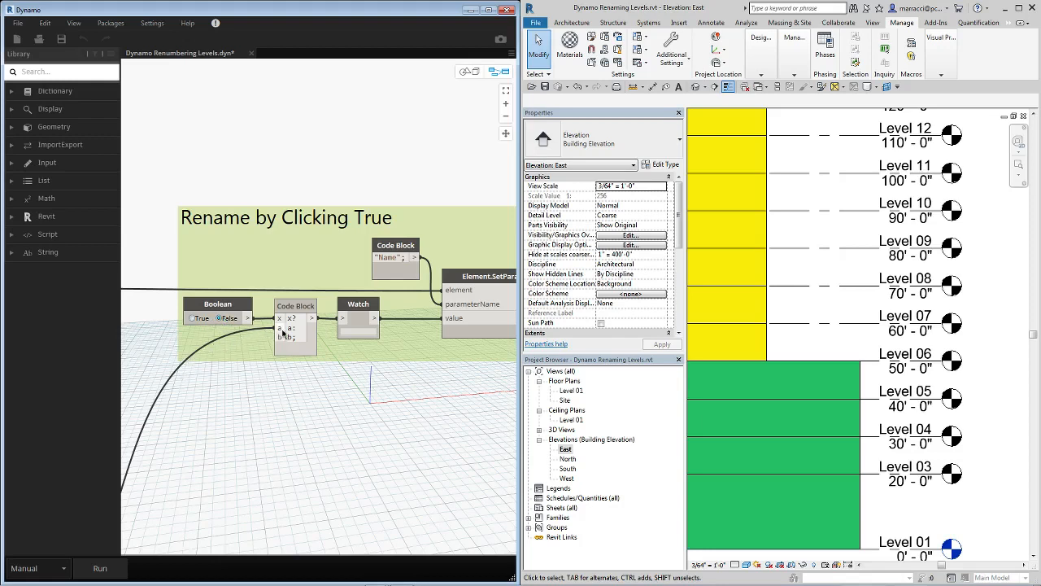
left_click(218, 317)
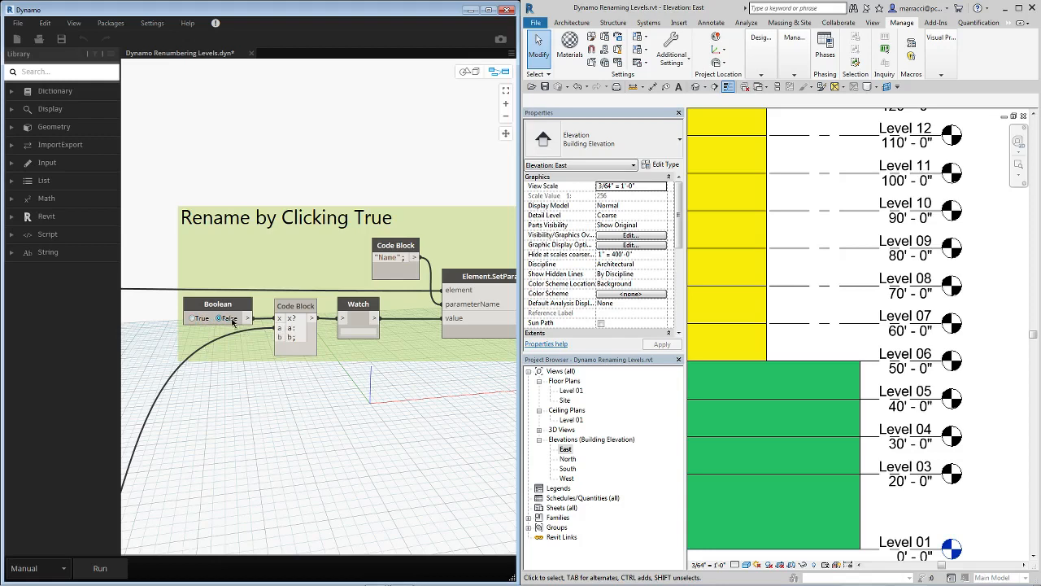
left_click(191, 317)
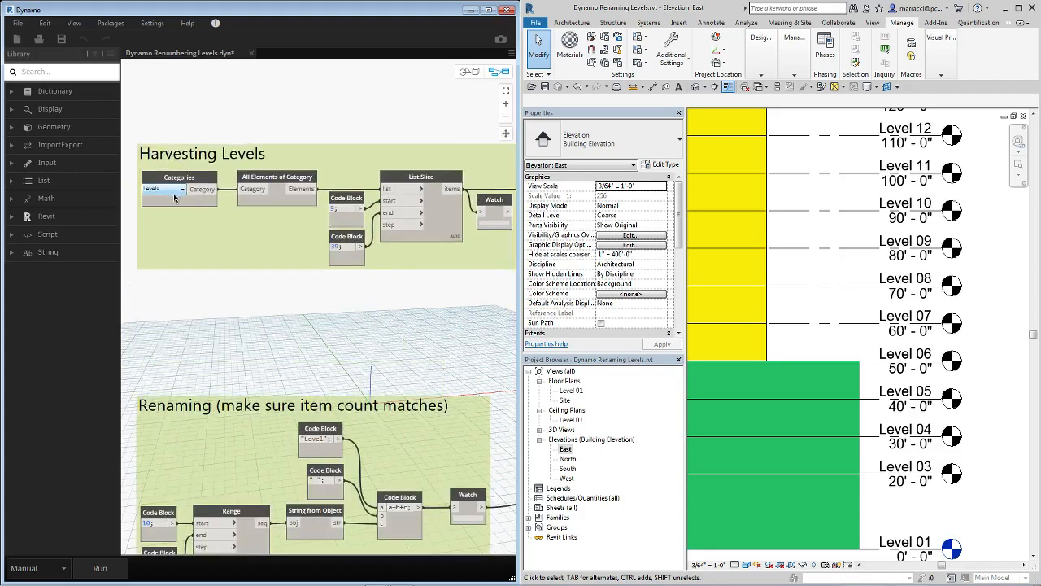
left_click(179, 188)
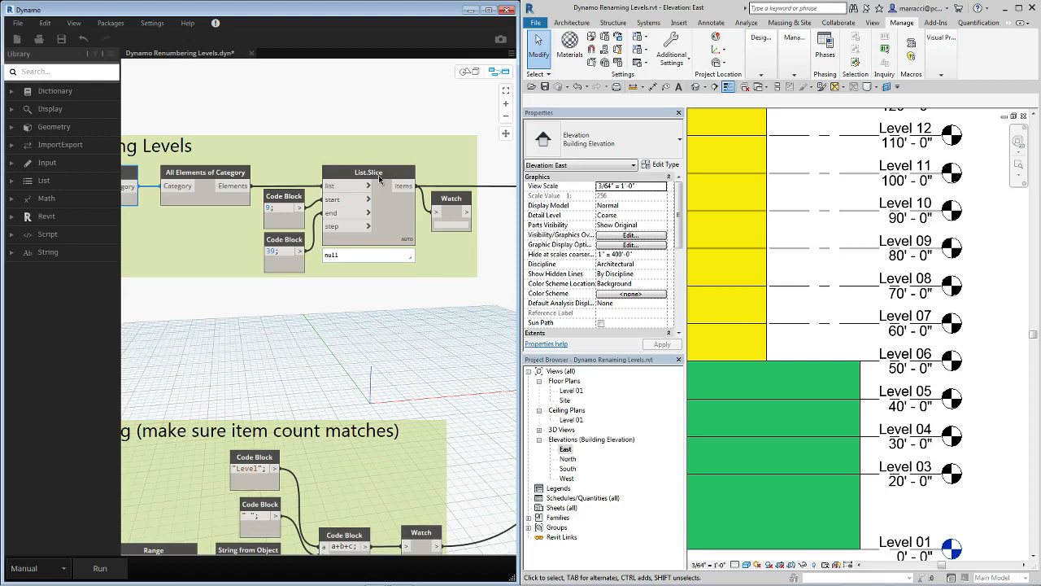
mouse_move(387, 224)
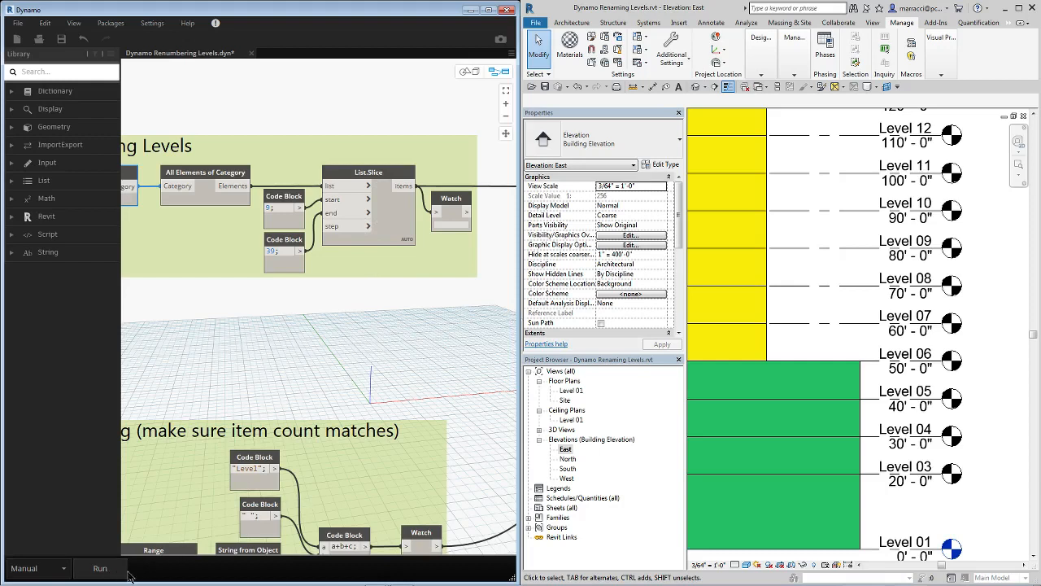
Step: Run the graph so the Watch node lists the harvested levels with elevations
left_click(99, 568)
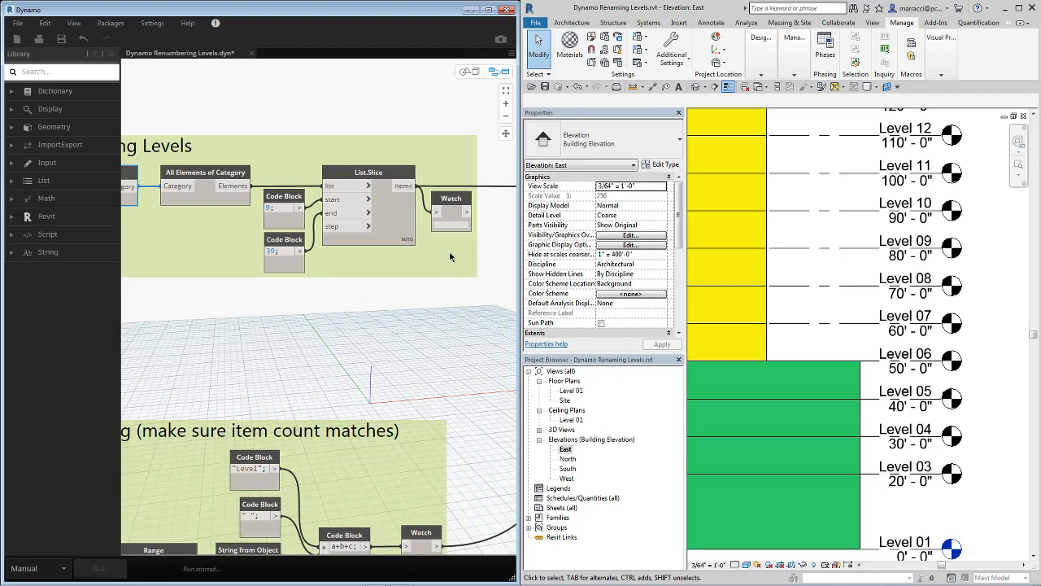
left_click(99, 568)
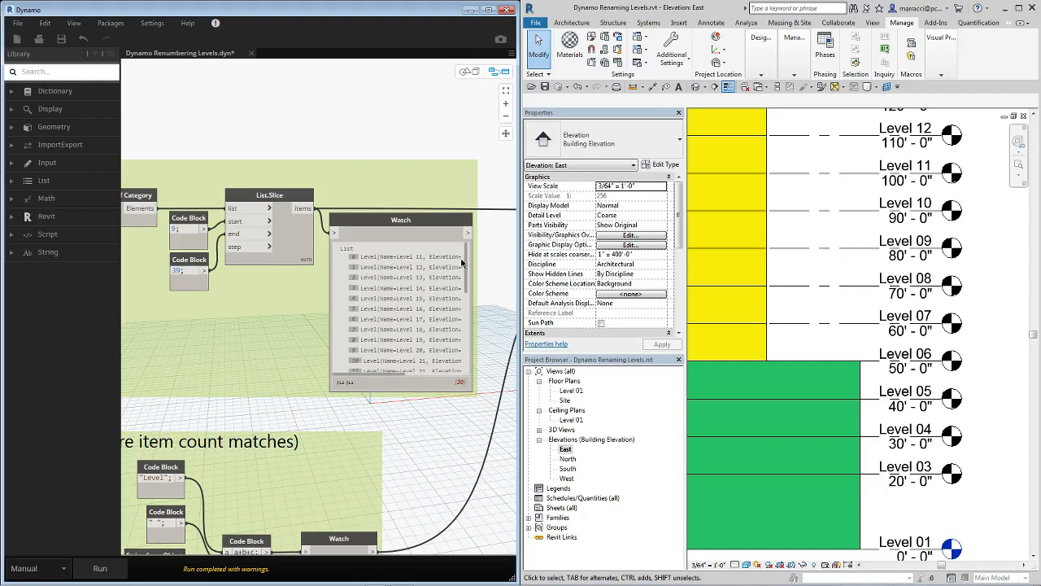
mouse_move(765, 283)
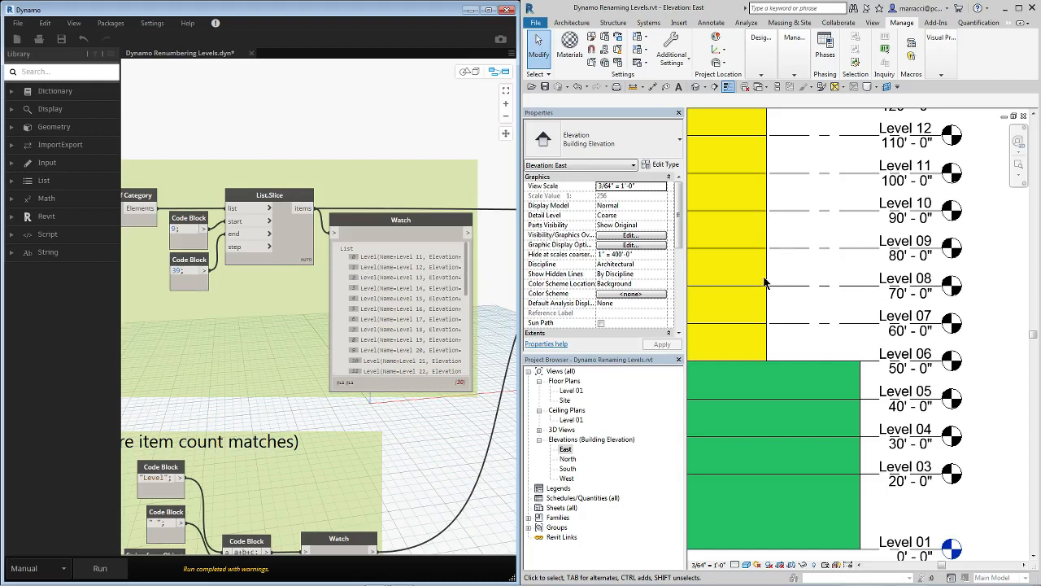
mouse_move(224, 283)
type("8")
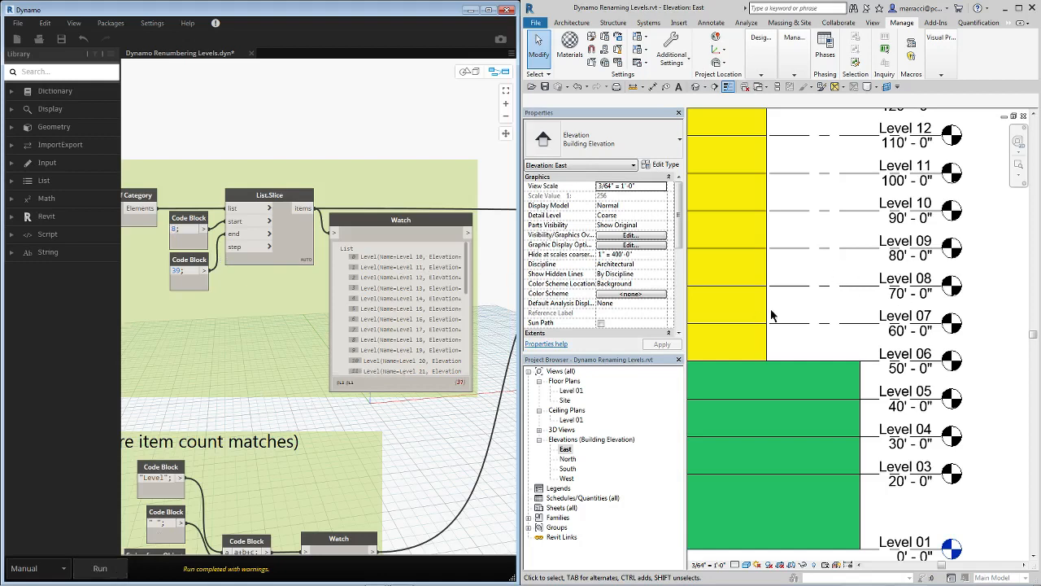
mouse_move(972, 409)
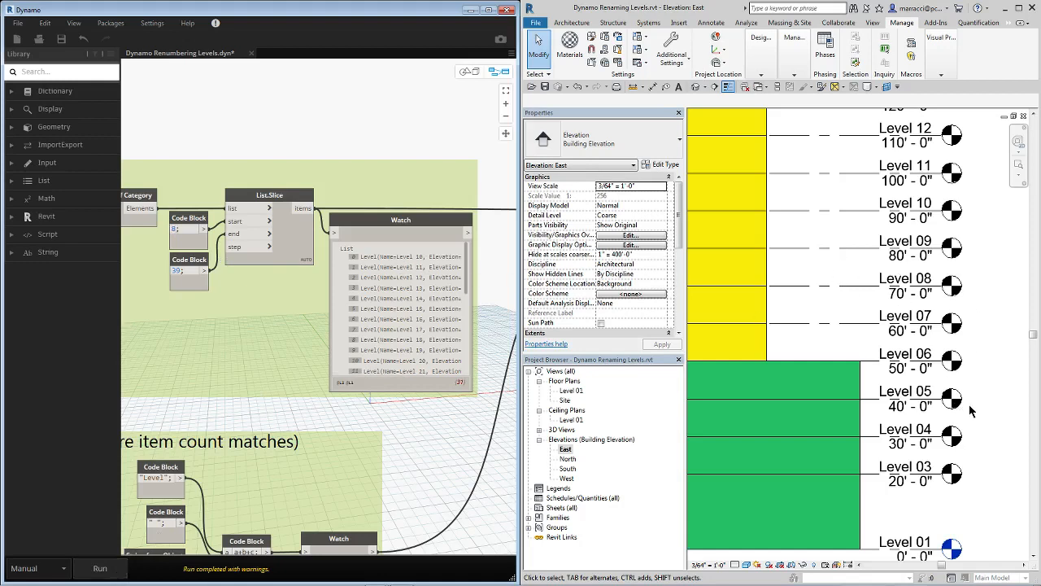
mouse_move(919, 478)
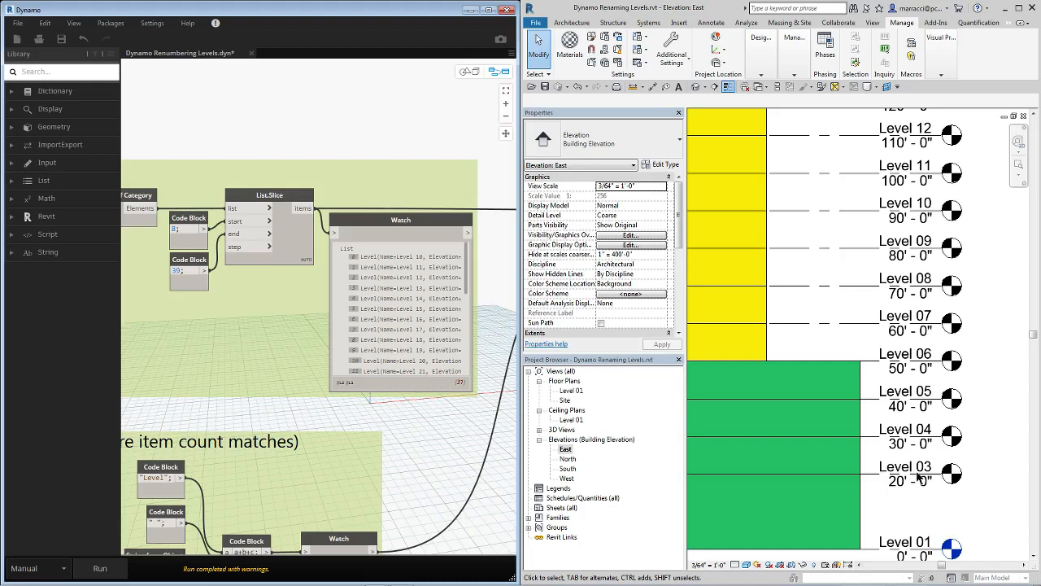
mouse_move(926, 332)
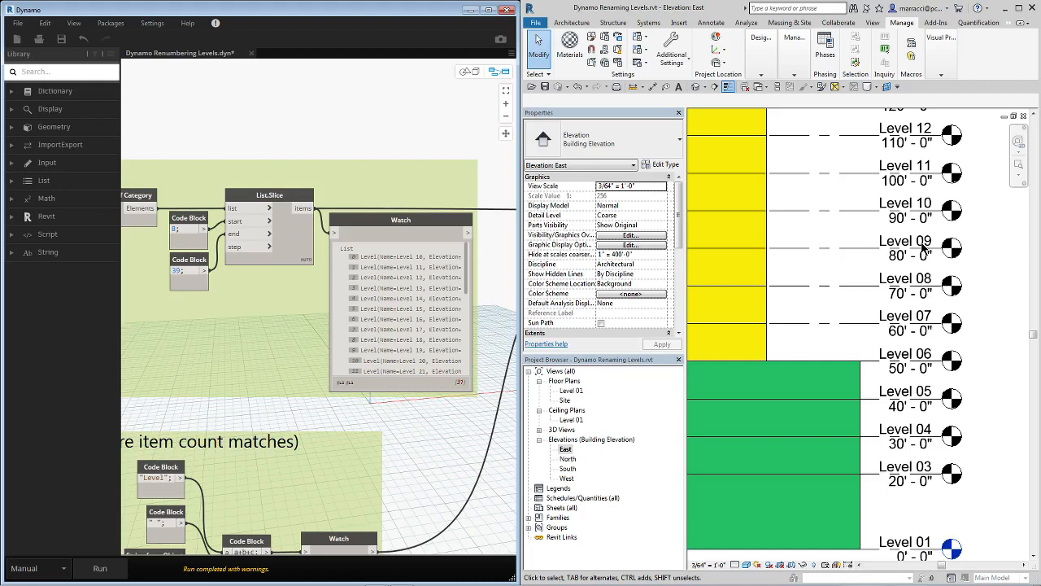
mouse_move(933, 251)
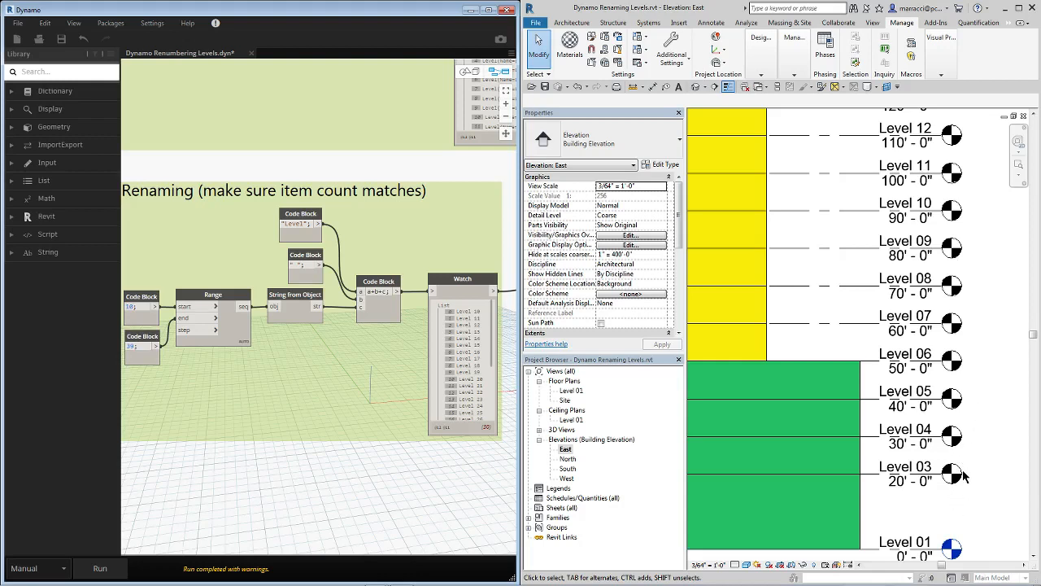
mouse_move(934, 478)
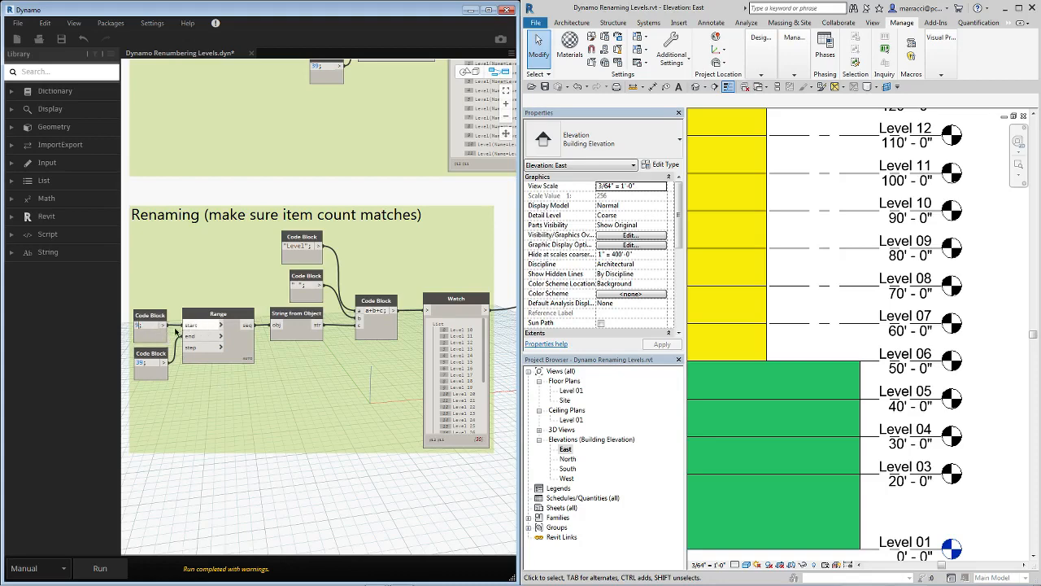
left_click(99, 568)
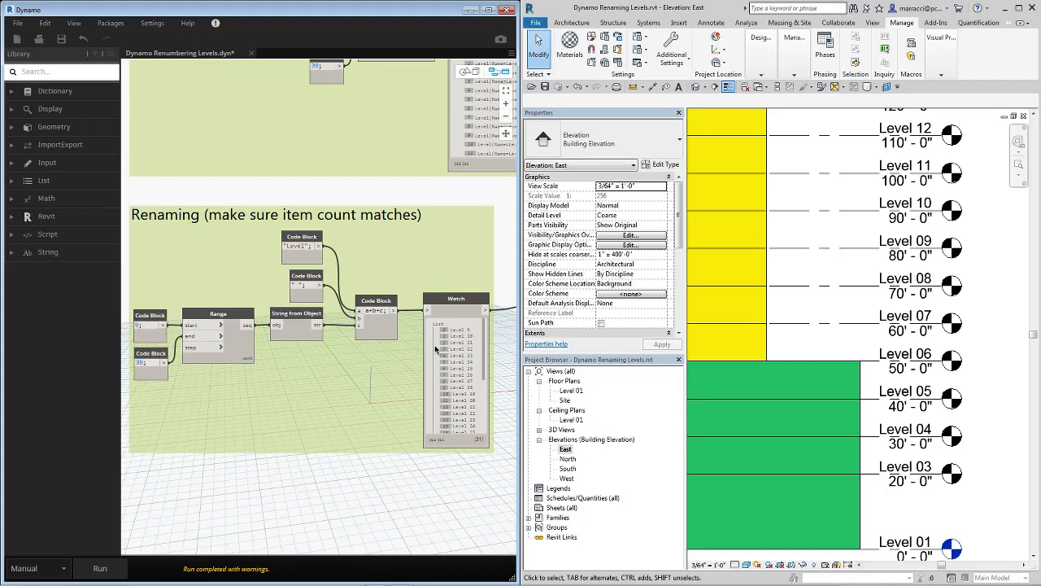
scroll("down", 3)
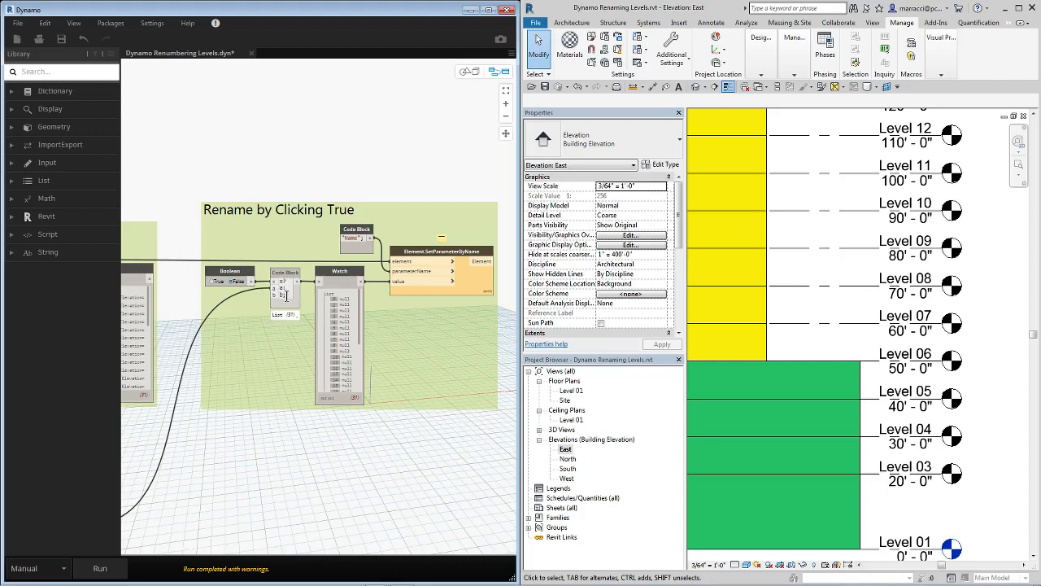
Step: Switch the Boolean node in the Rename by Clicking True group to True
left_click(285, 290)
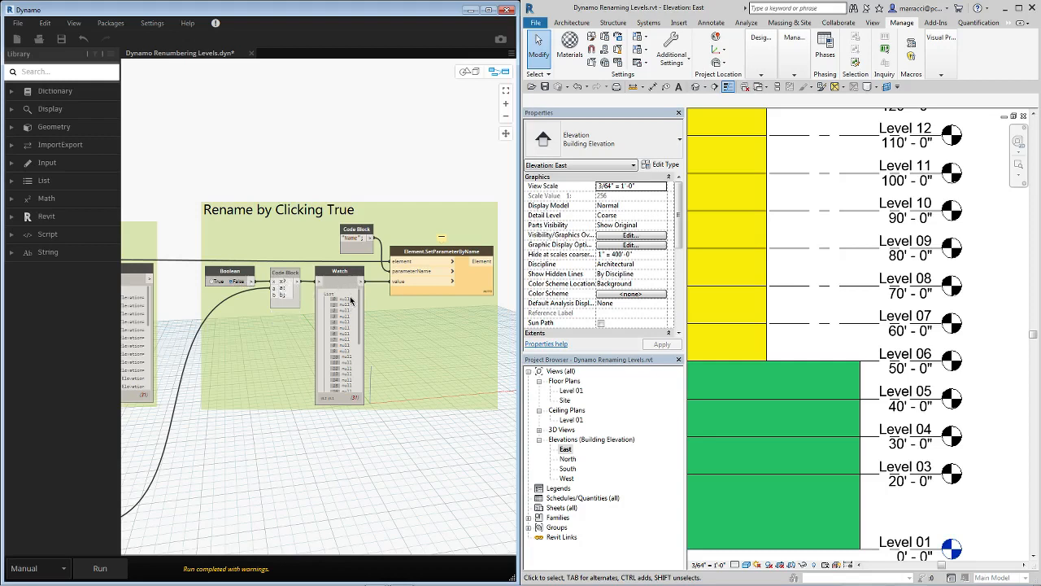
mouse_move(350, 322)
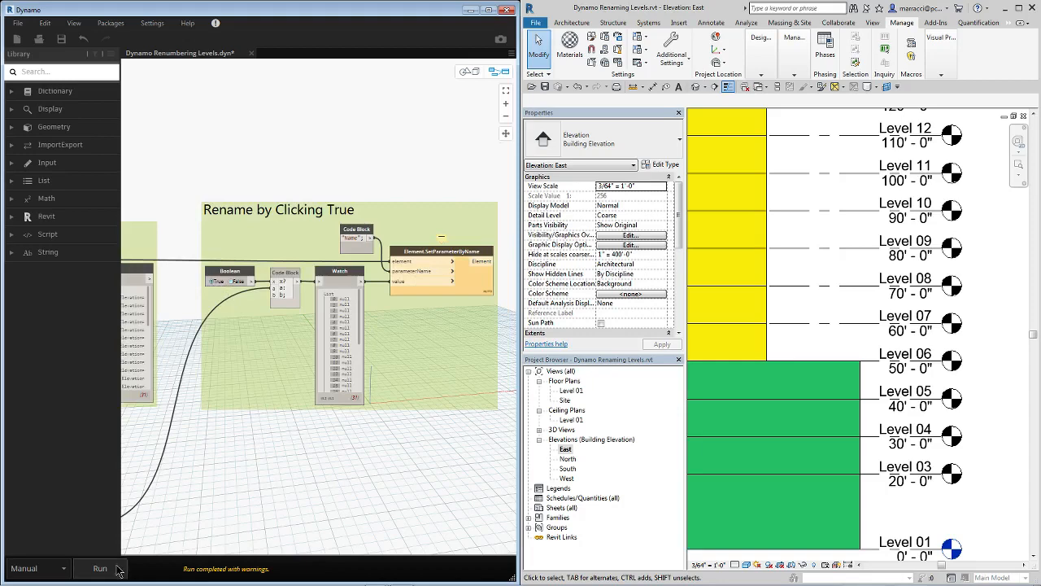
Step: Run the graph with renaming on so Revit's top level becomes Level 11
left_click(99, 567)
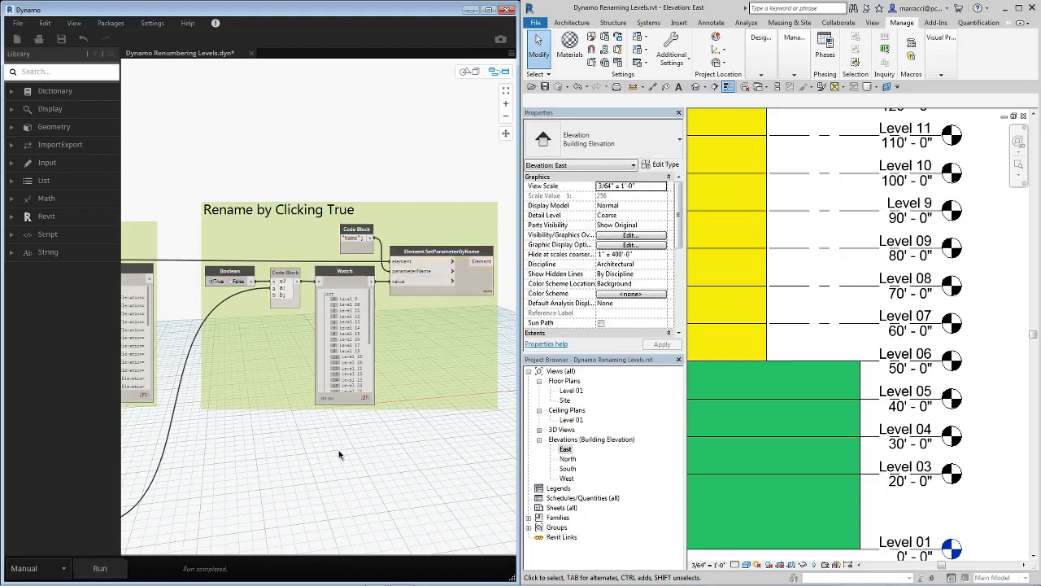
mouse_move(1008, 225)
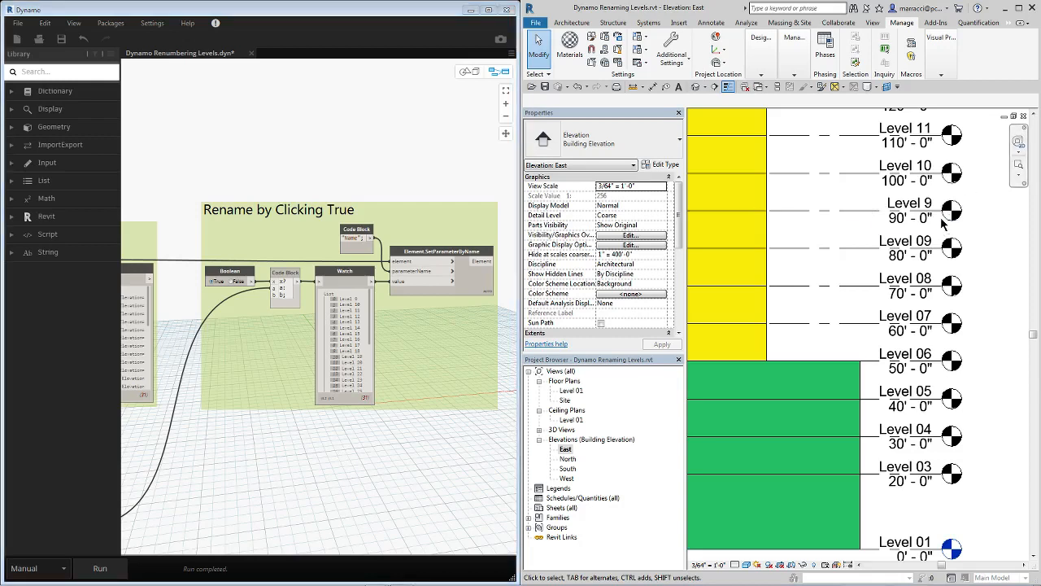
left_click(909, 204)
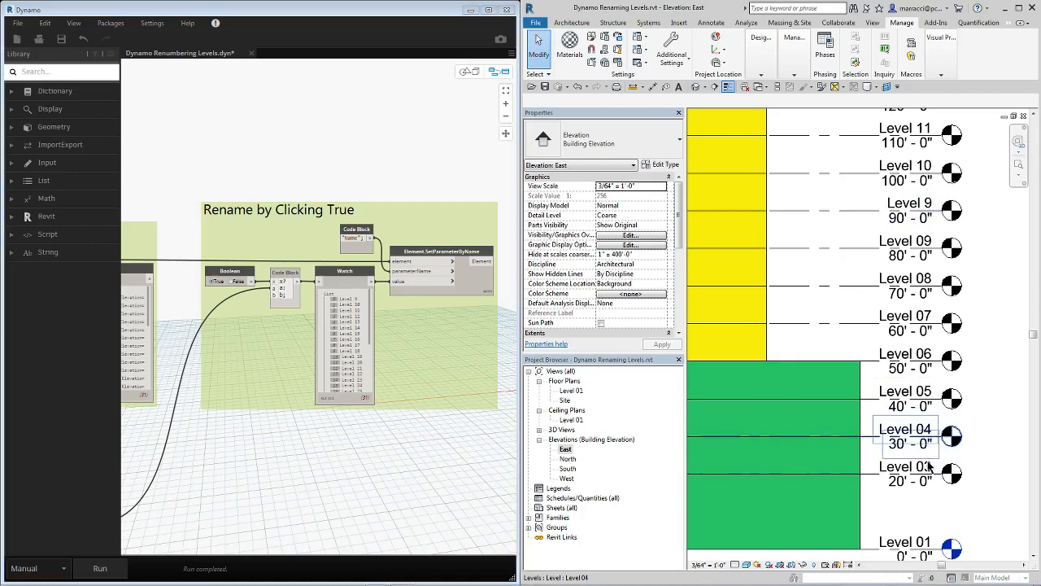
Step: Edit the lower level heads so 20', 30' and 40' read Level 02 to Level 04
left_click(904, 475)
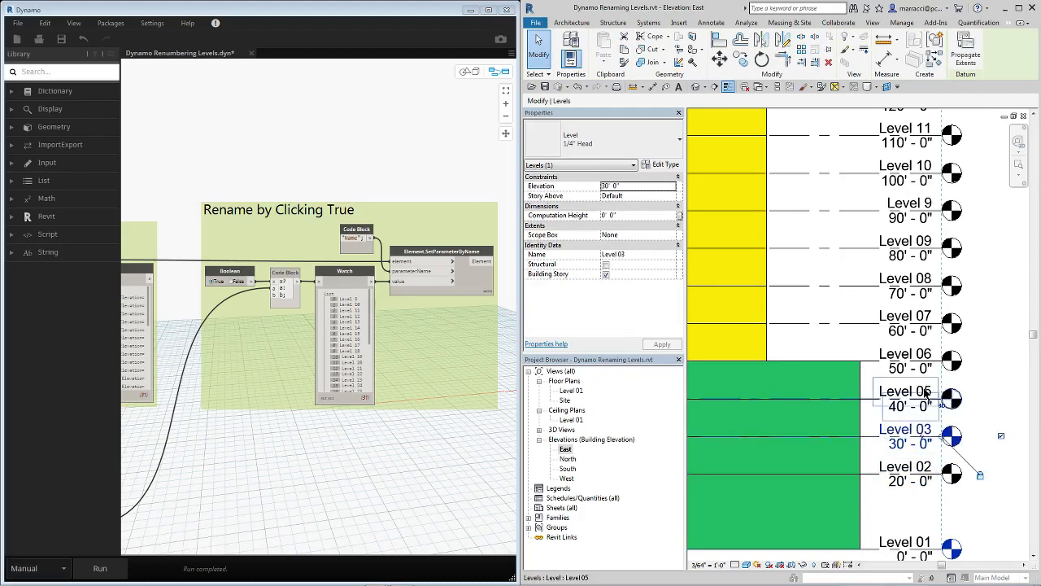
double_click(905, 390)
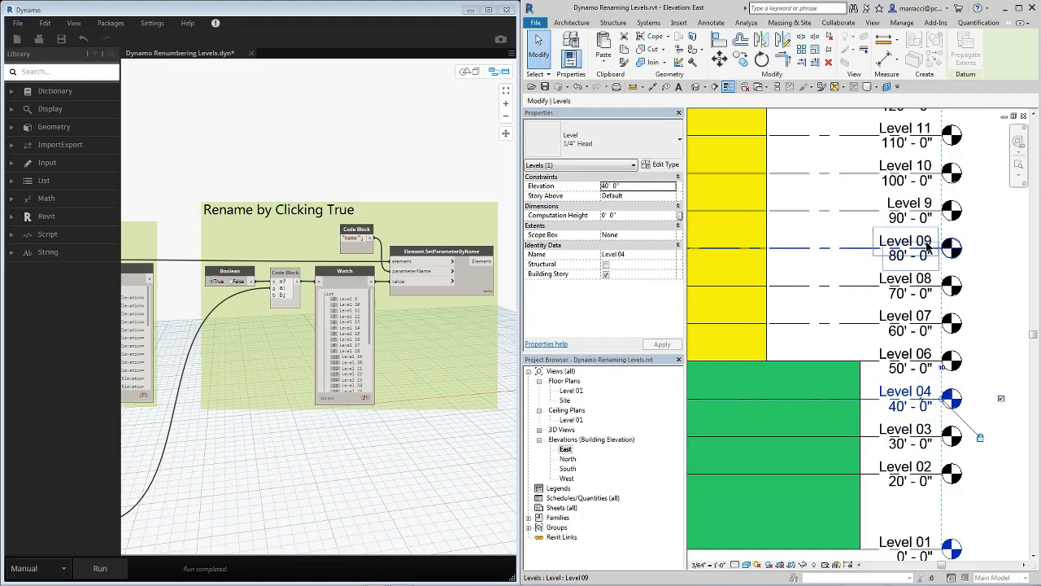
left_click(905, 316)
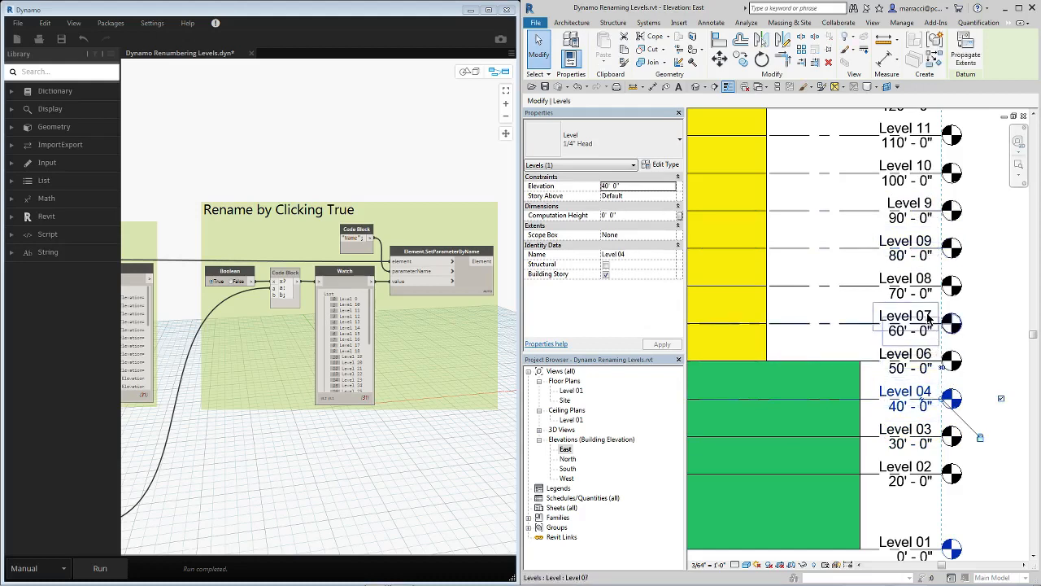